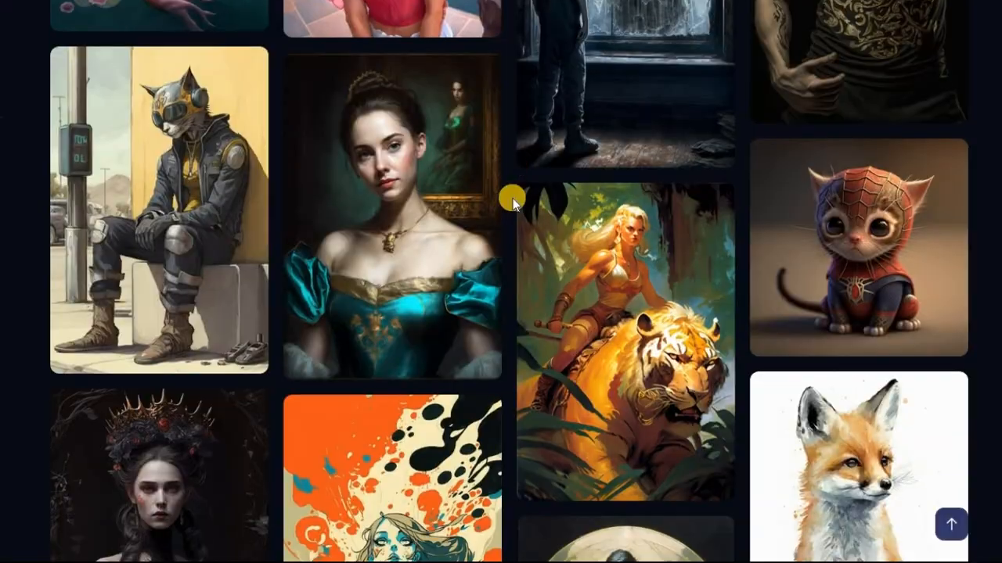
# - Scroll through the Midjourney showcase gallery
pyautogui.scroll(-3)
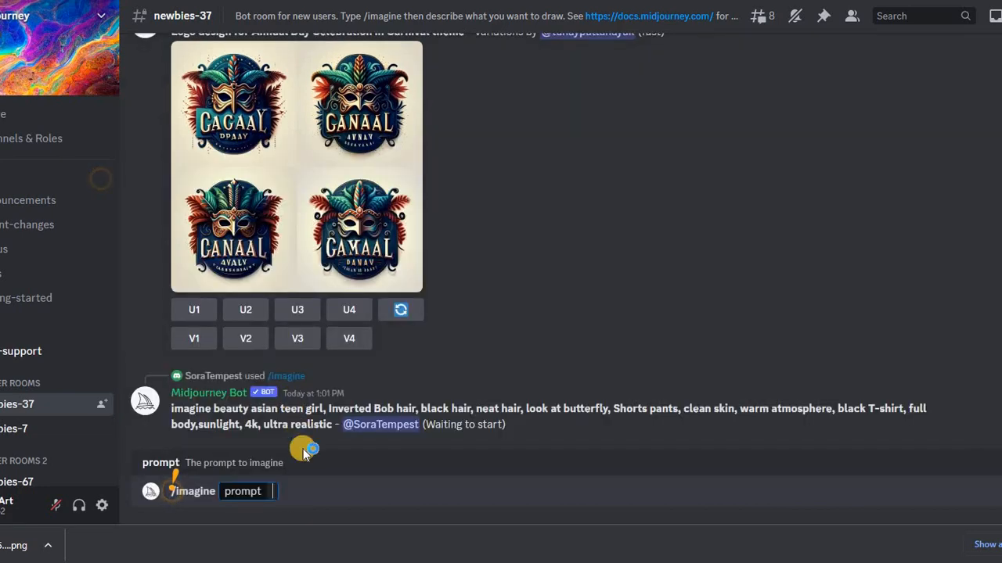
# - Submit the /imagine prompt 'lake landscape without trees' to Midjourney
pyautogui.write('lake landscape')
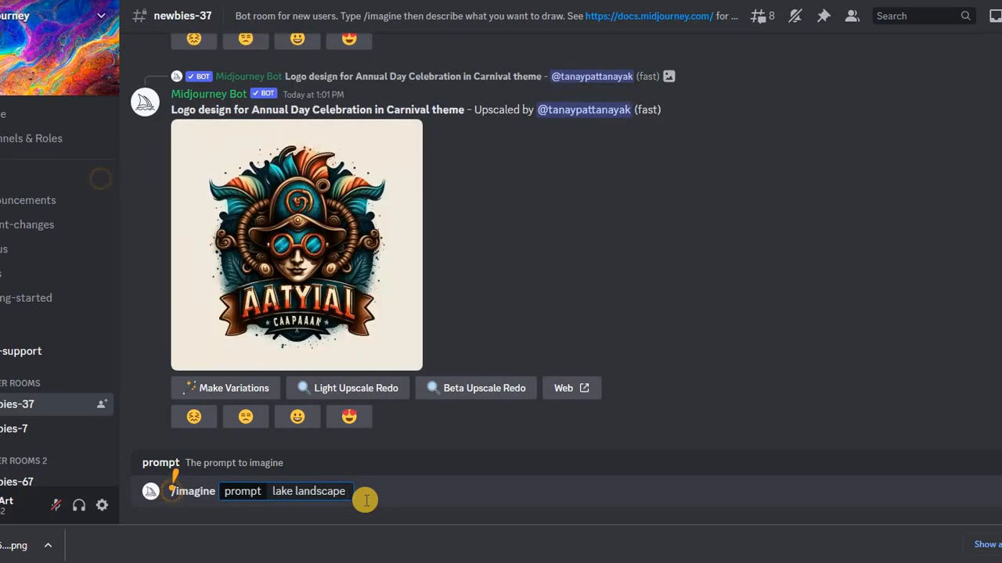
pyautogui.press('Enter')
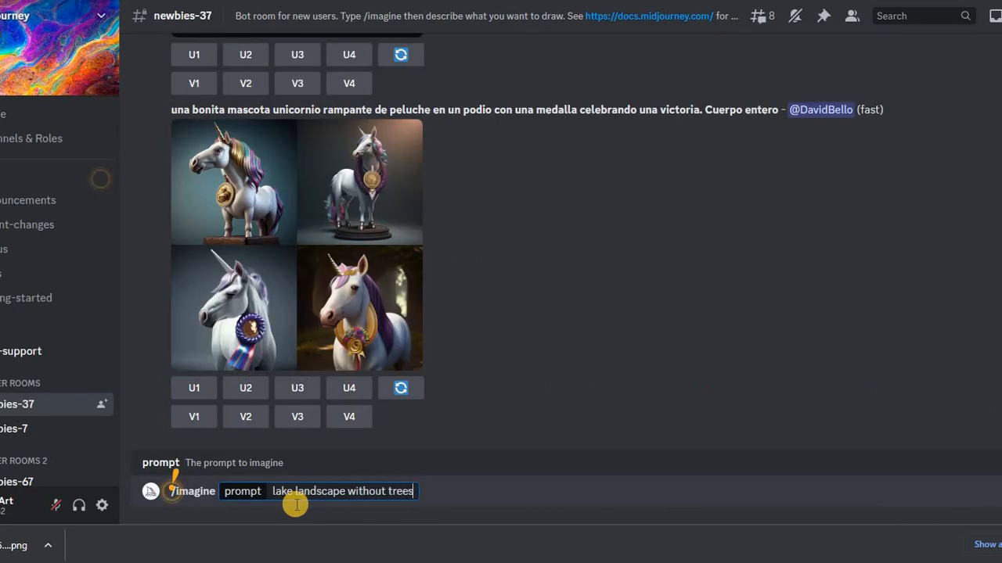
pyautogui.press('enter')
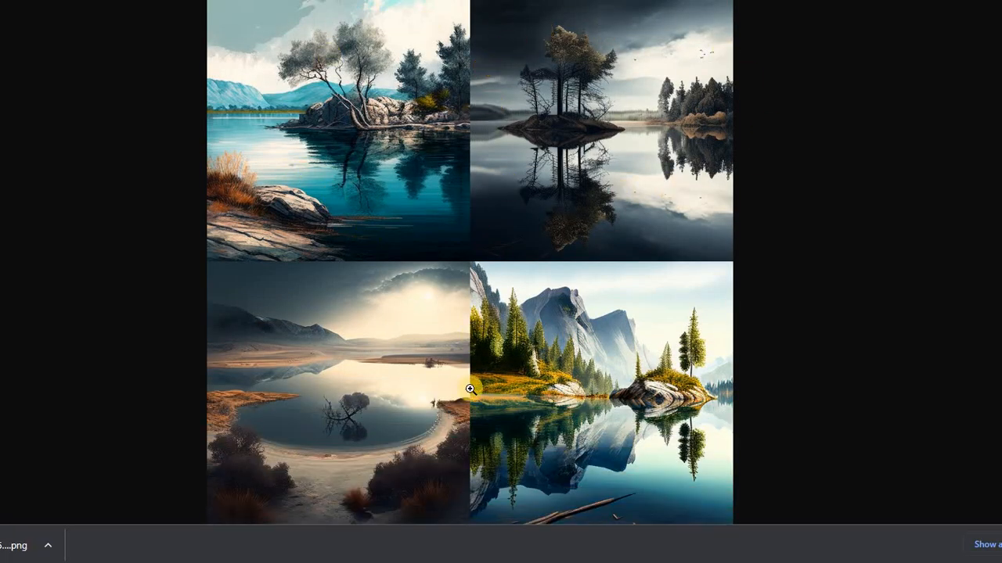
pyautogui.moveTo(414, 477)
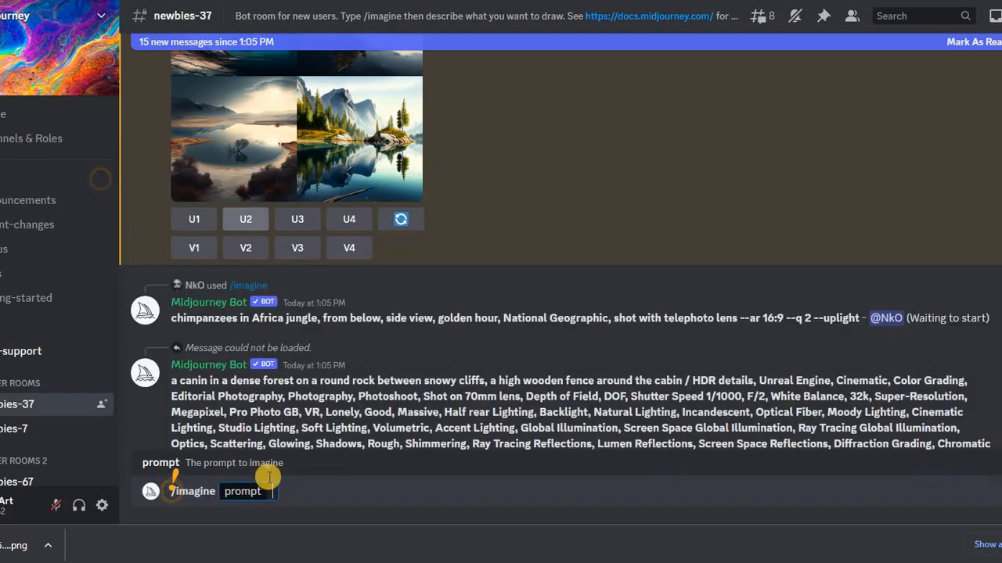
# - Enter the /imagine prompt 'lake landscape --seed 123456'
pyautogui.write('lake landscape')
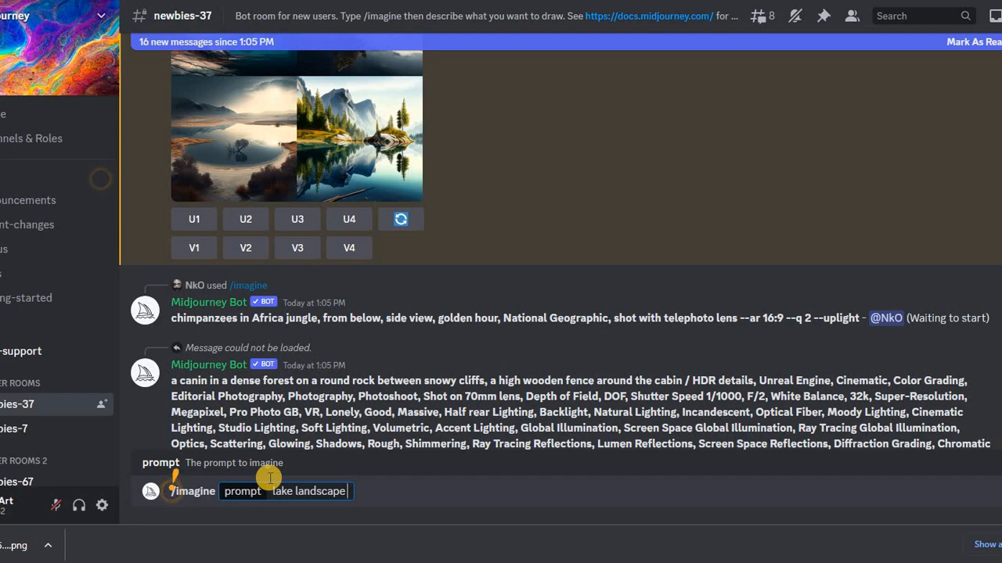
pyautogui.write('--see')
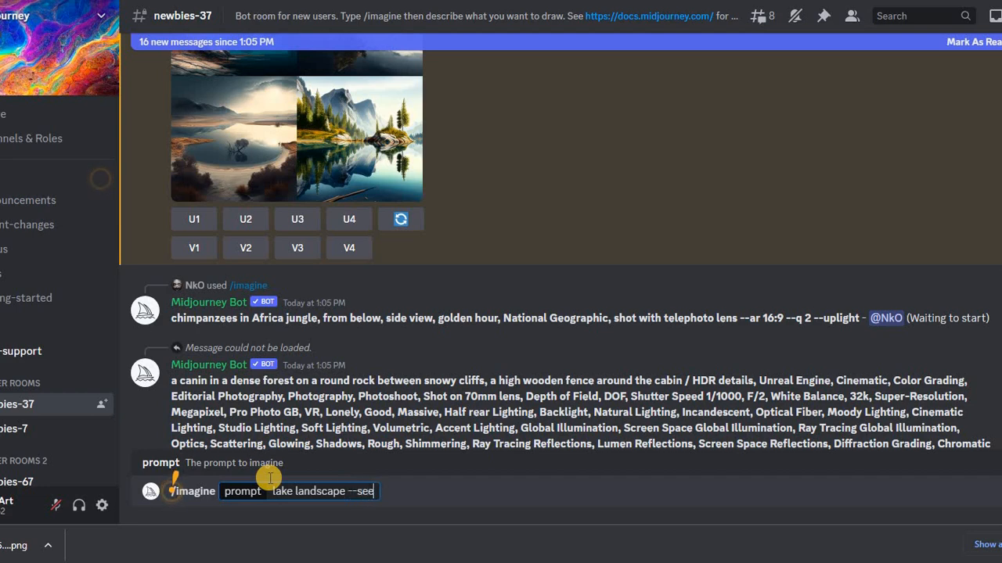
pyautogui.write('d')
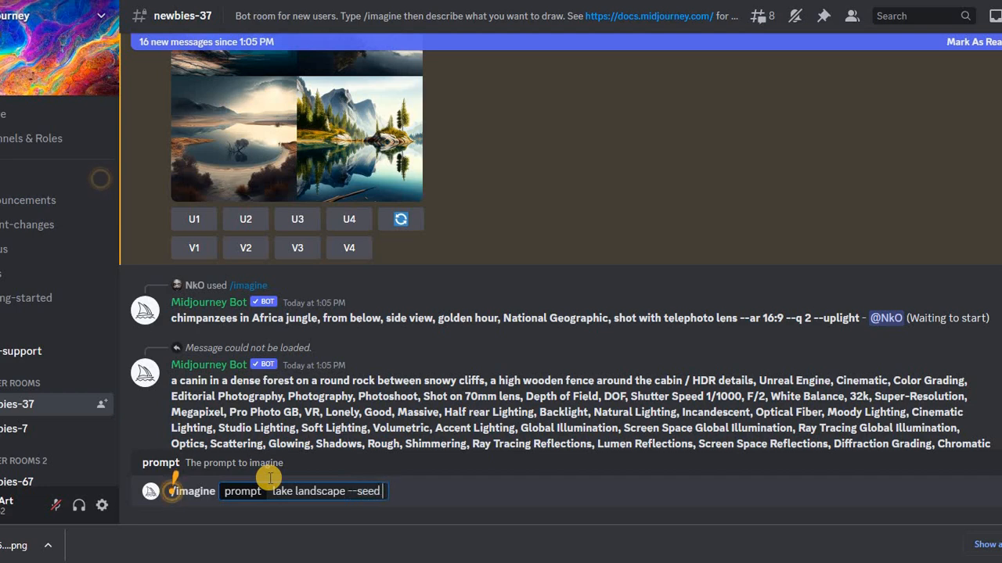
pyautogui.write('123')
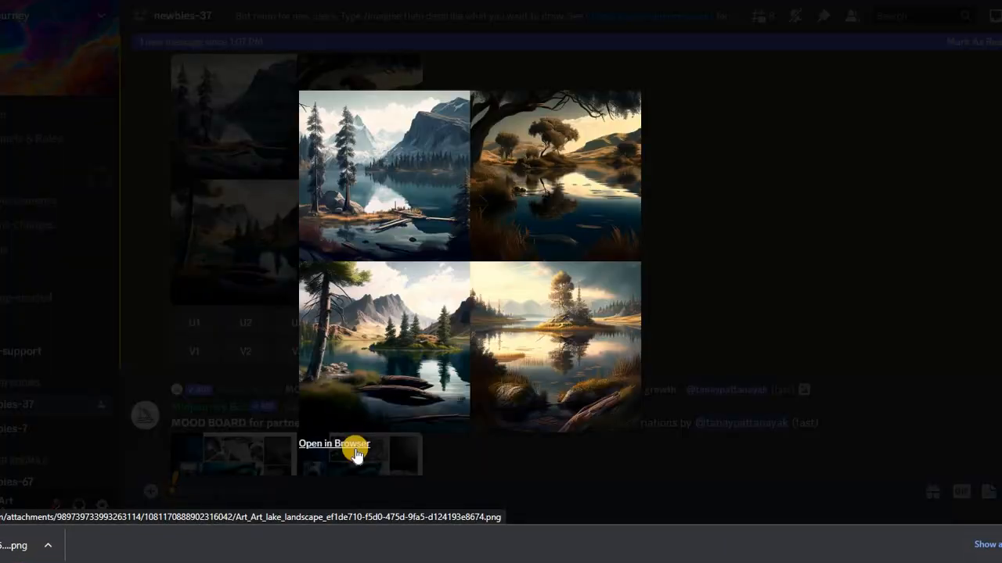
# - View the seeded lake grid, then type 'lake landscape --seed 123456 --no trees'
pyautogui.click(334, 444)
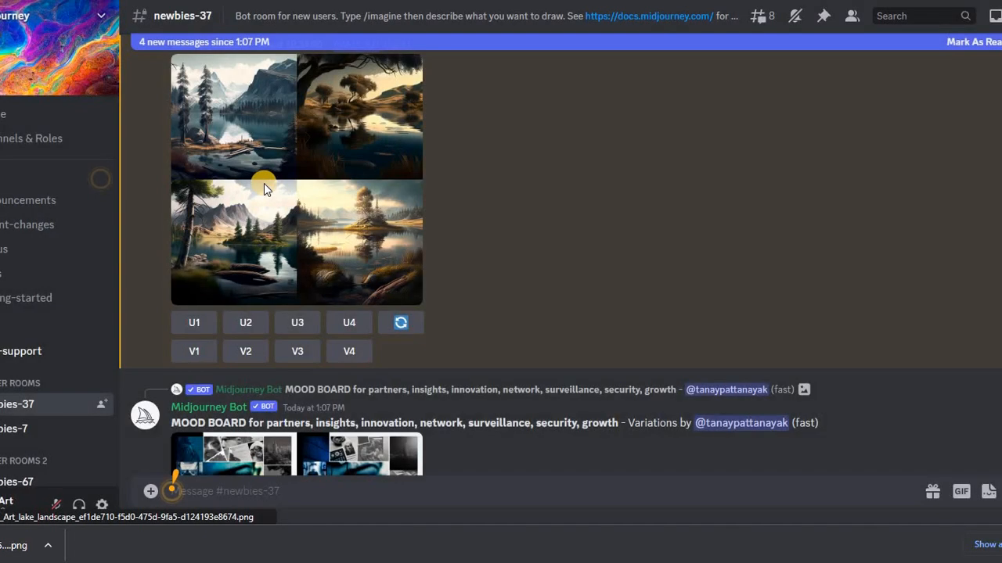
pyautogui.scroll(-3)
pyautogui.write('/')
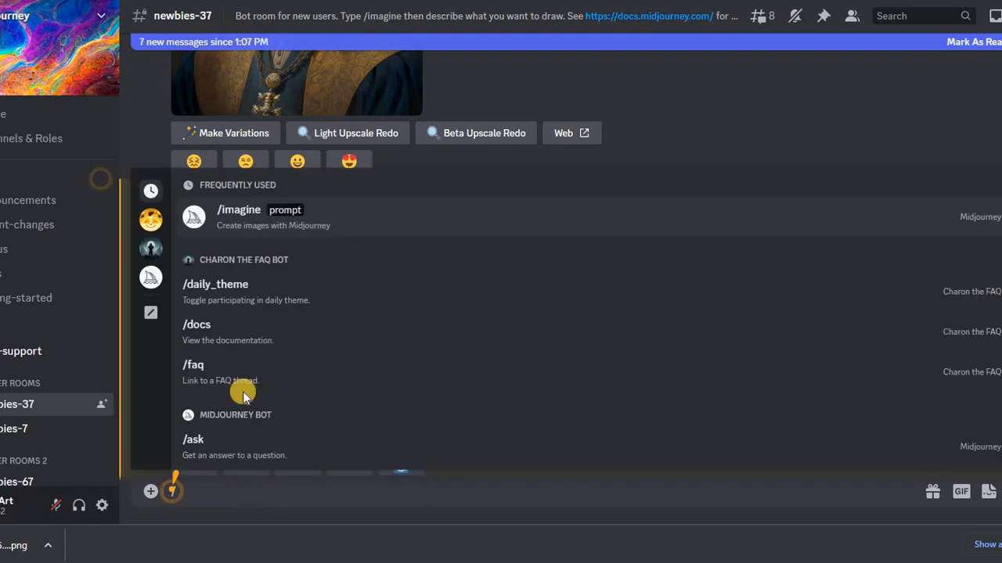
pyautogui.write('lake landscape --seed 123456 --')
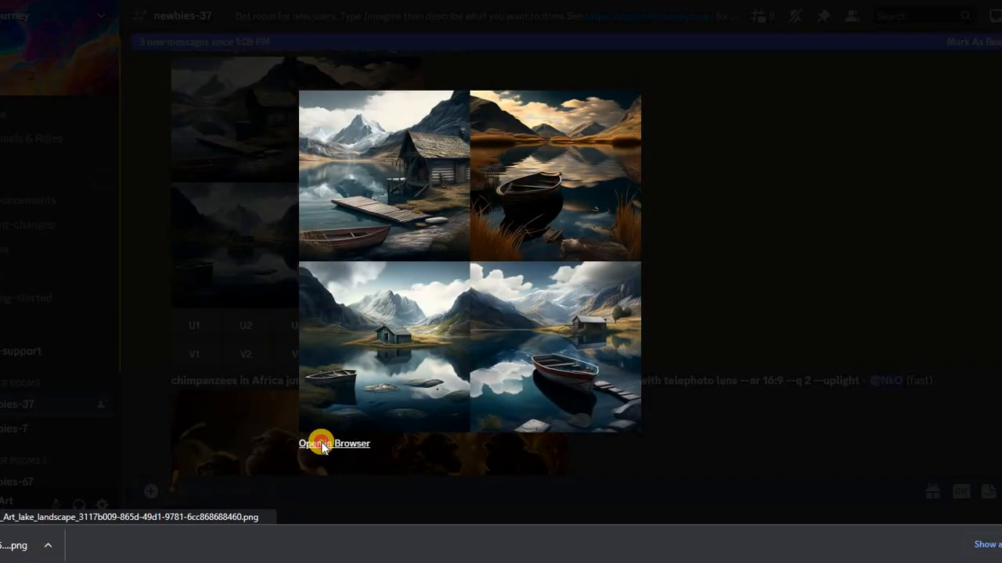
# - View the treeless cabin-and-boat lake grid full size
pyautogui.click(334, 444)
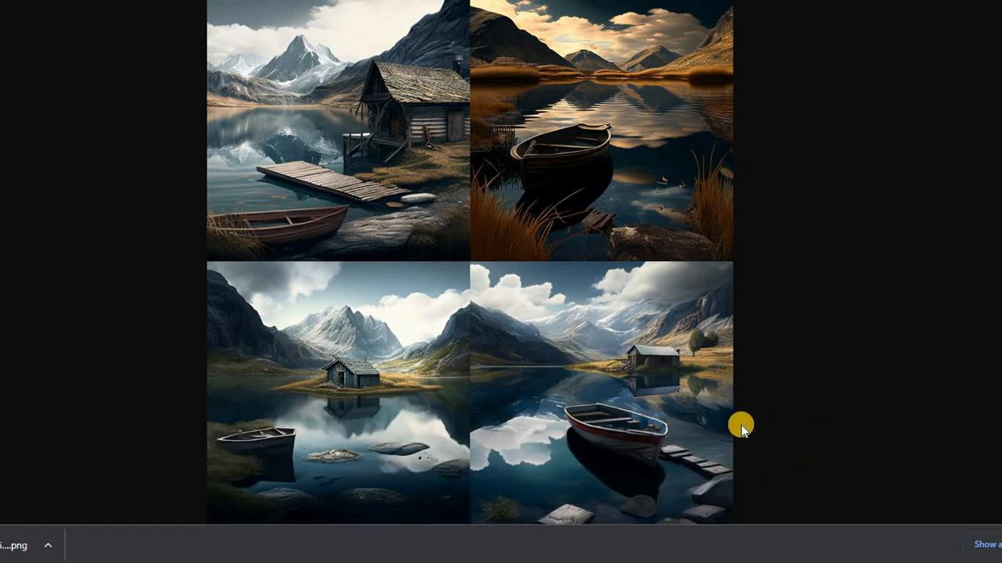
pyautogui.moveTo(724, 322)
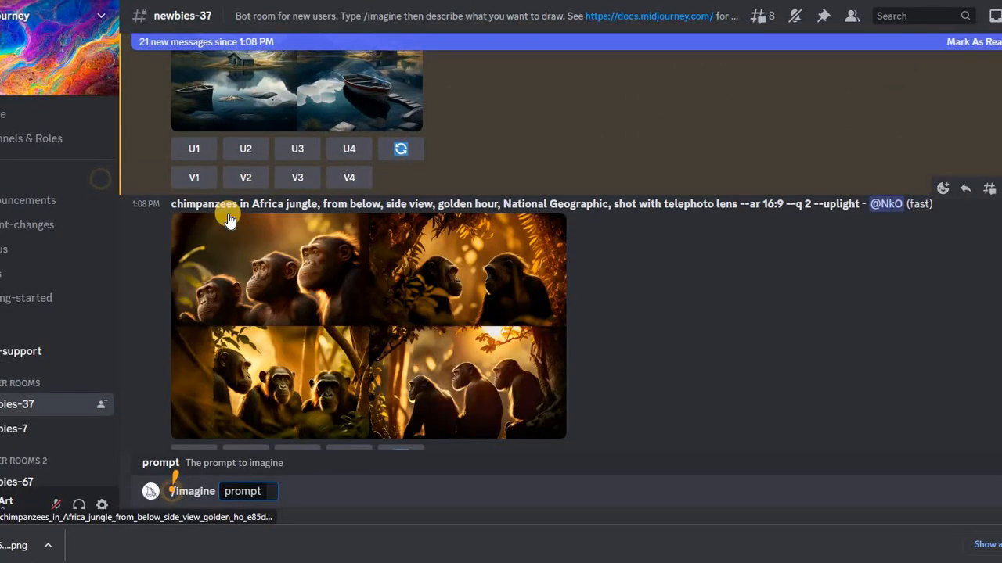
# - Begin the seeded 'New York streets' /imagine prompt
pyautogui.write('N')
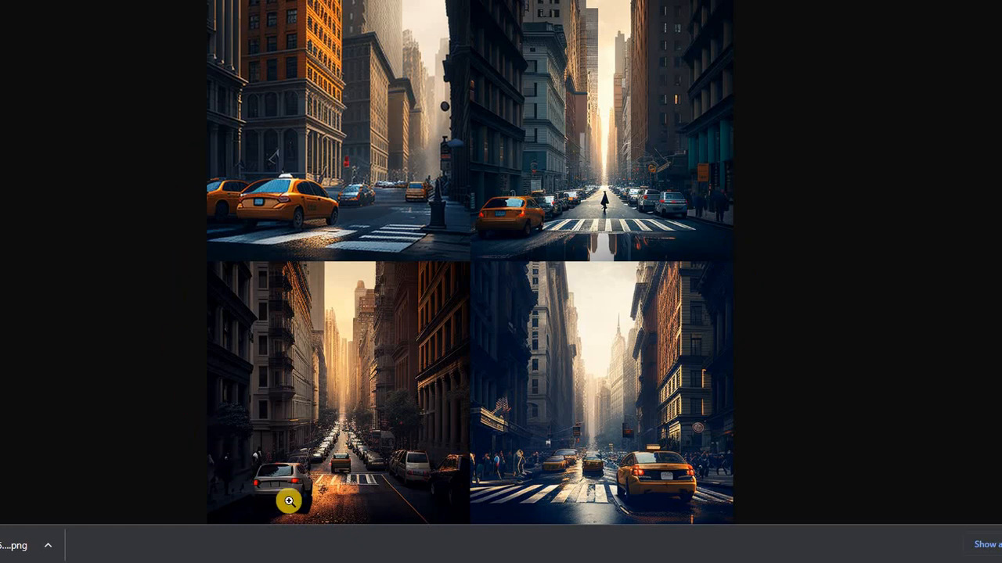
pyautogui.moveTo(187, 192)
pyautogui.write('/')
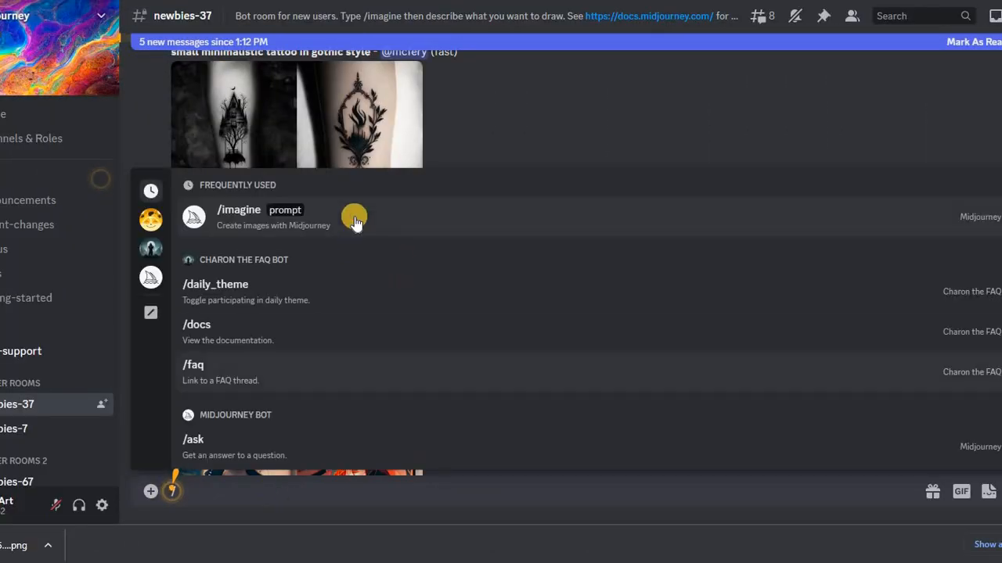
# - Type the prompt 'New York streets --seed 202020 --no people'
pyautogui.write('New York streets --seed 202020')
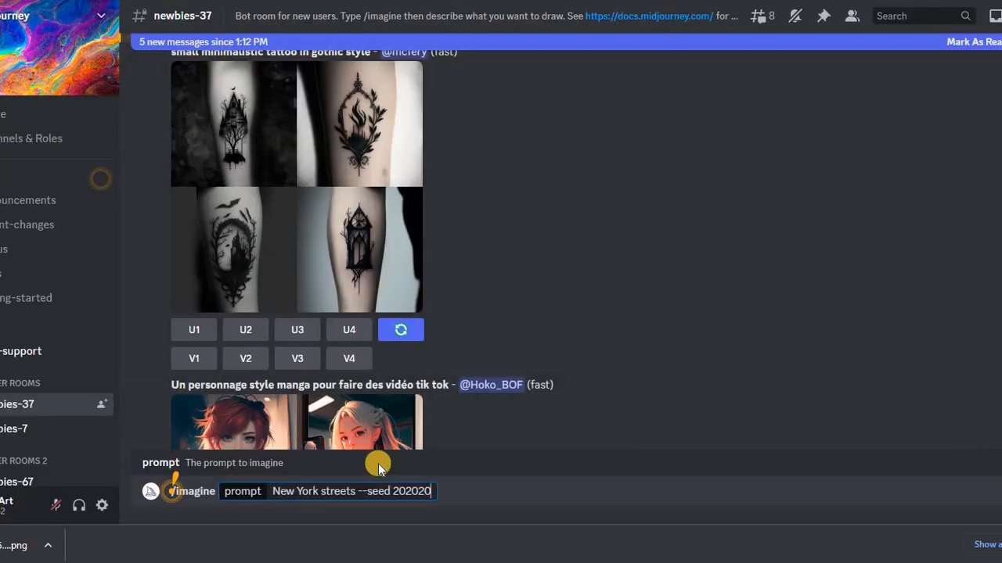
pyautogui.write('--no')
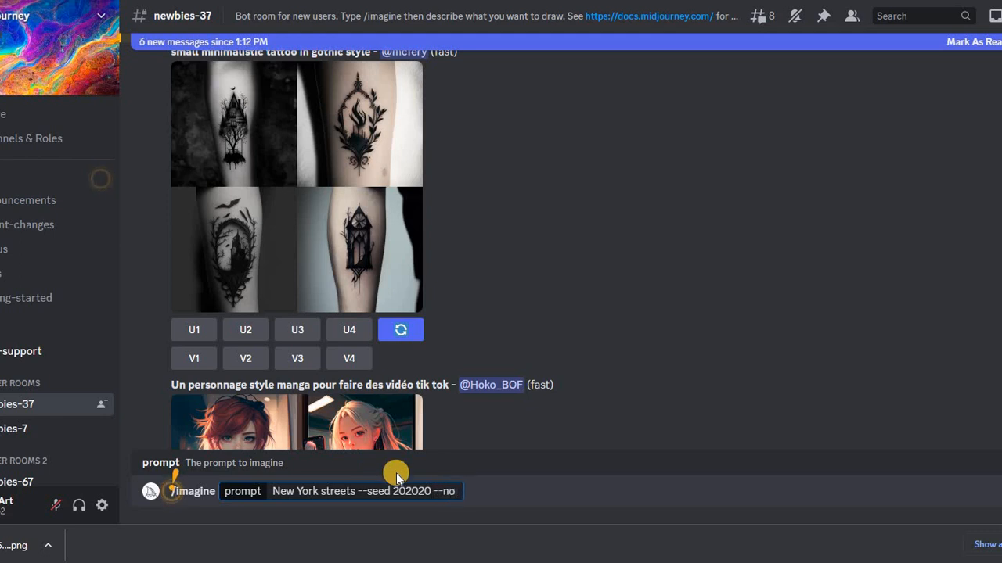
pyautogui.write('people')
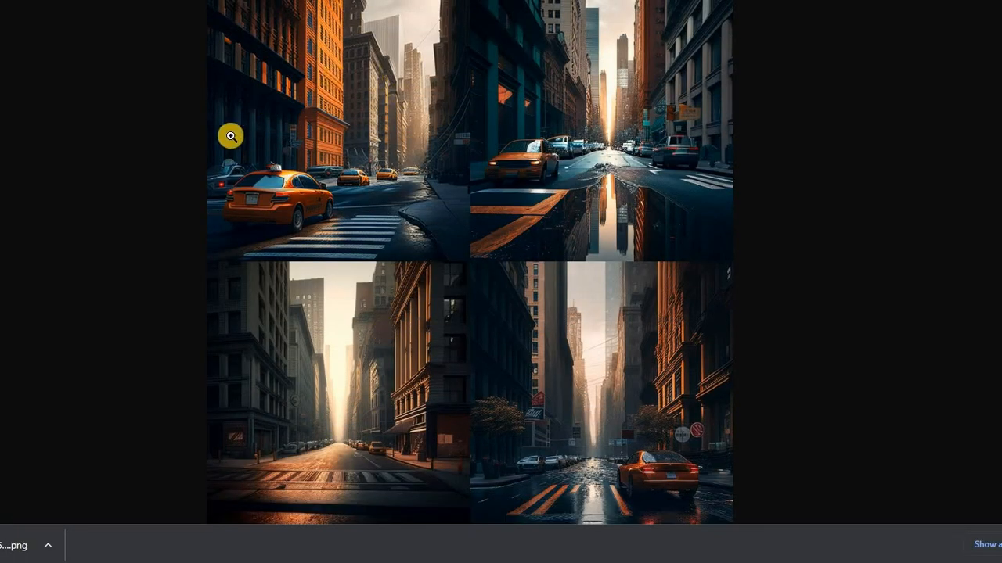
pyautogui.moveTo(339, 497)
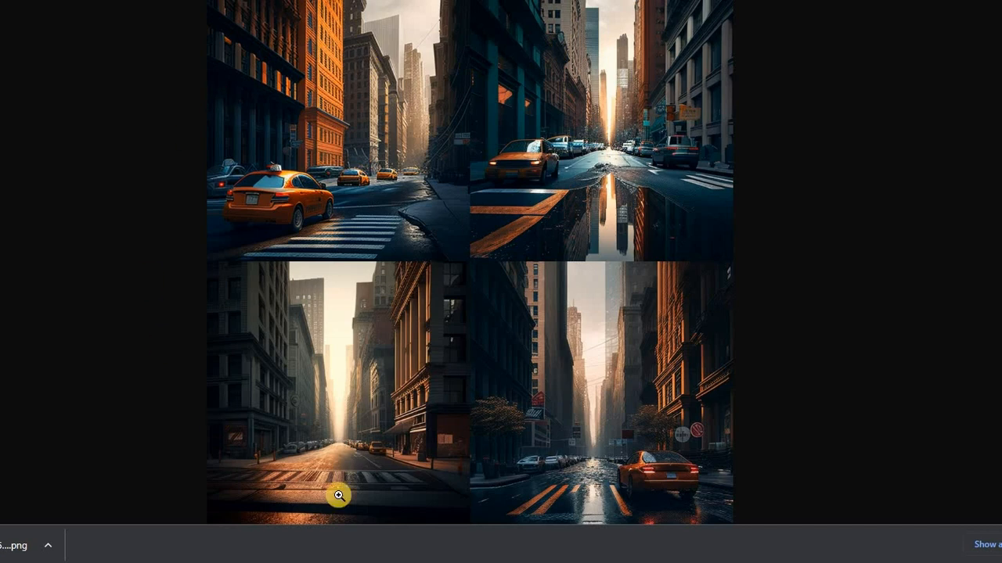
pyautogui.moveTo(792, 241)
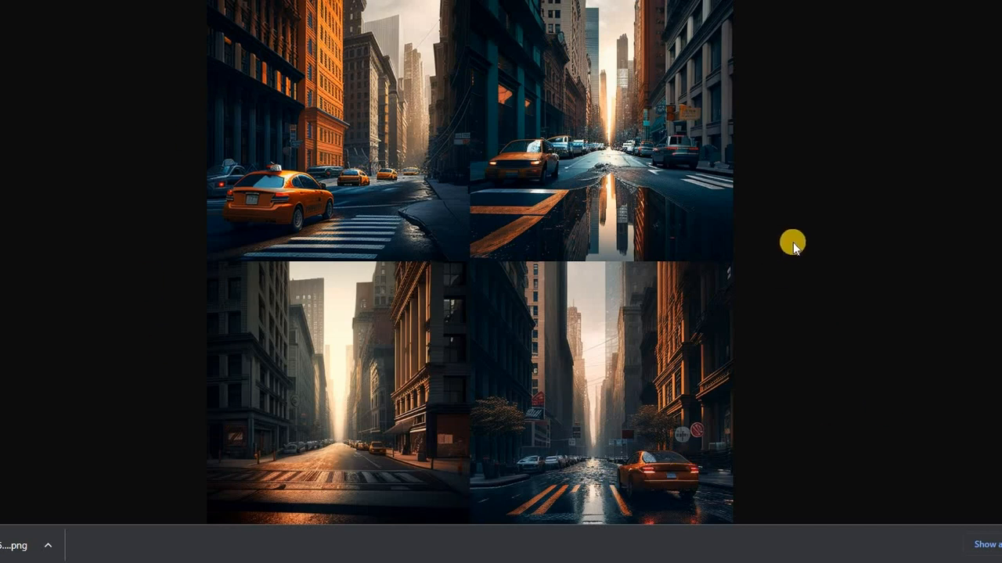